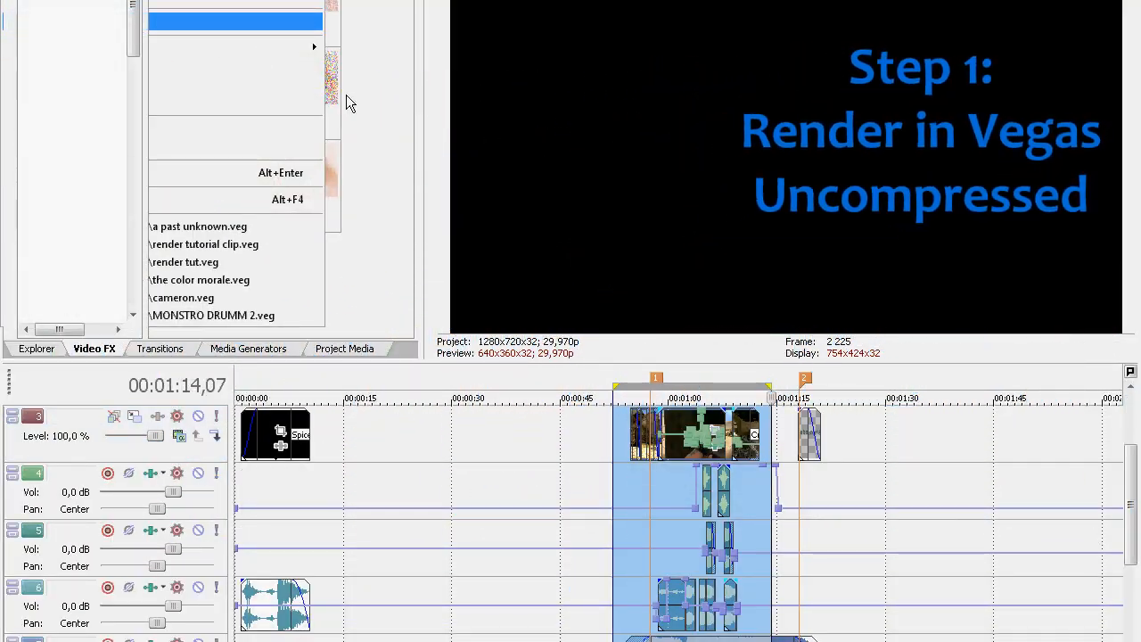
# Render the loop region as 'render tutorial clip.avi' with the Video for Windows default uncompressed template
pyautogui.click(791, 394)
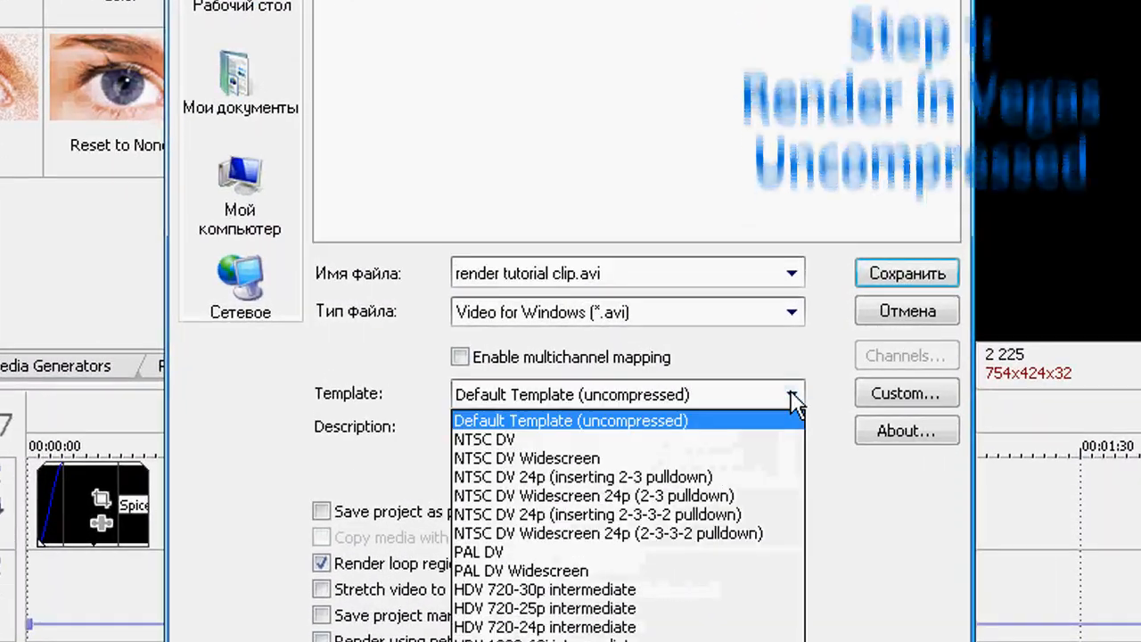
pyautogui.click(570, 421)
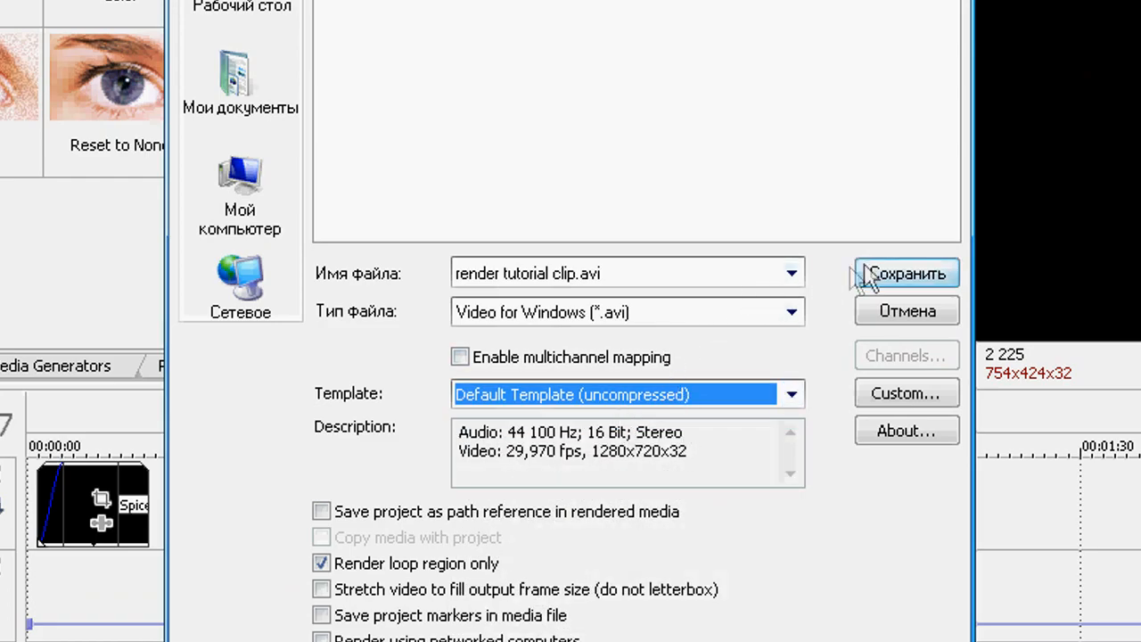
pyautogui.click(905, 273)
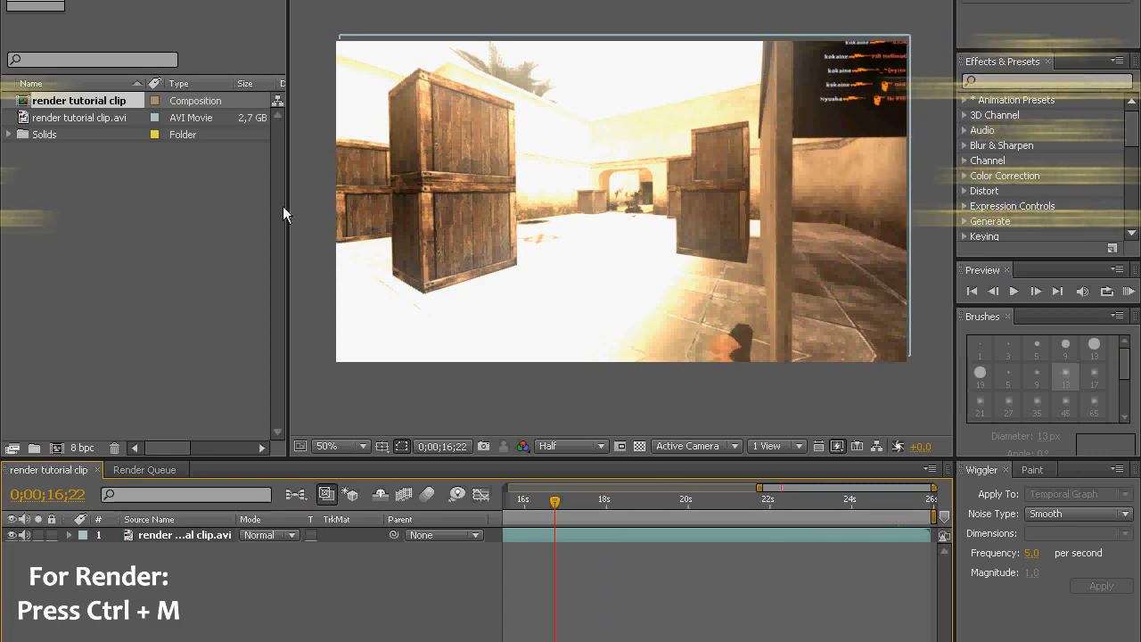
# Queue the composition with a Lossless output module saved as 'render tutorial clip_2.avi'
pyautogui.press('ctrl+m')
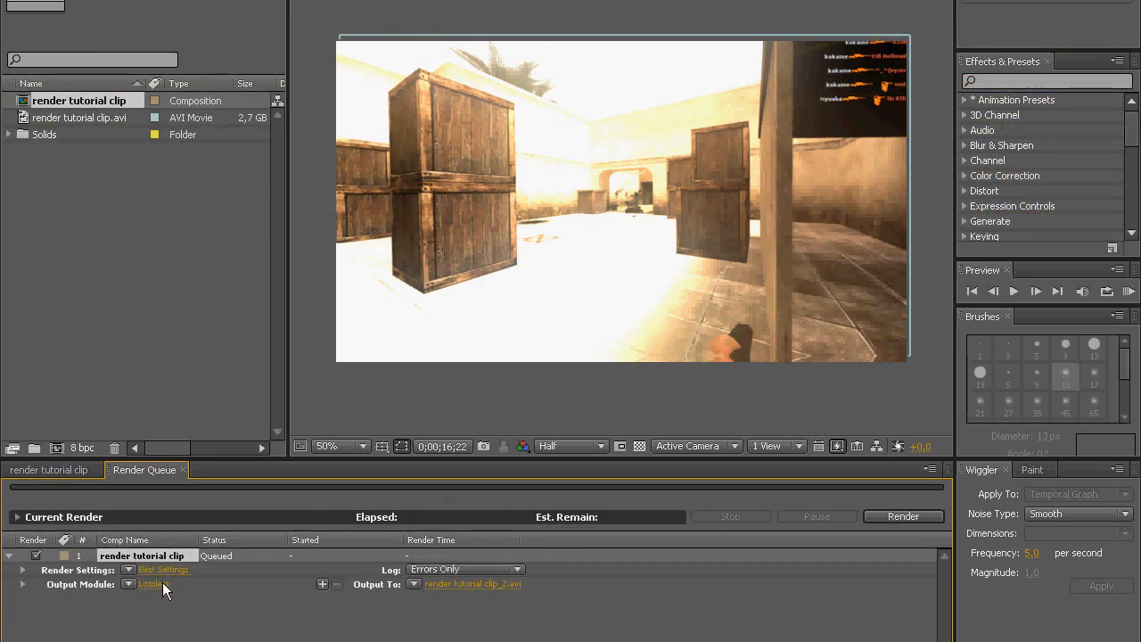
pyautogui.click(150, 583)
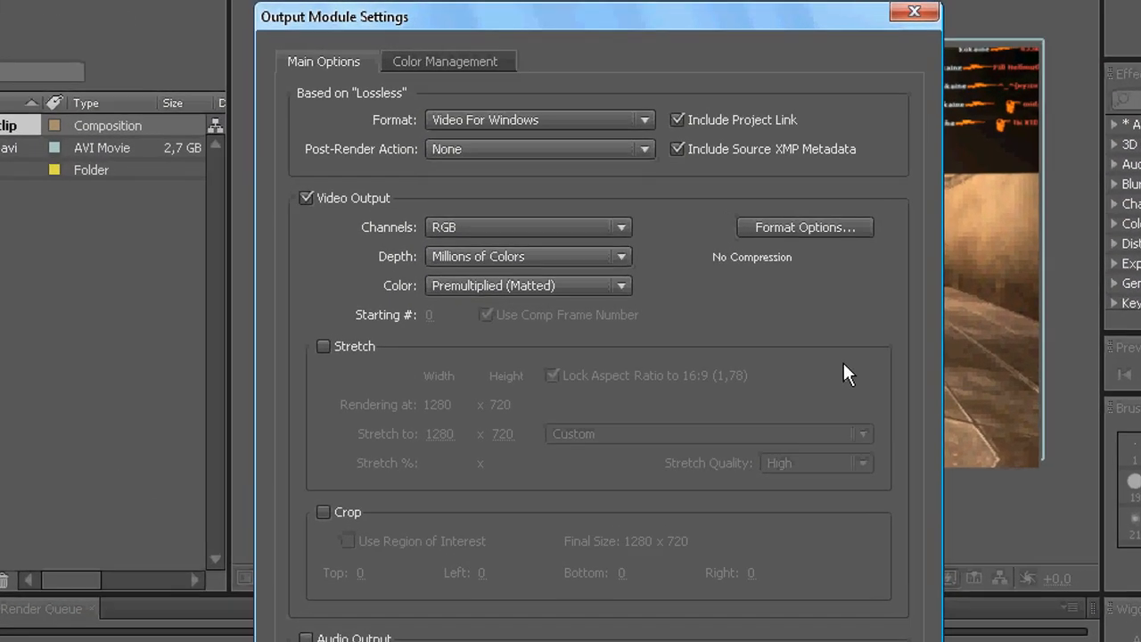
pyautogui.click(913, 11)
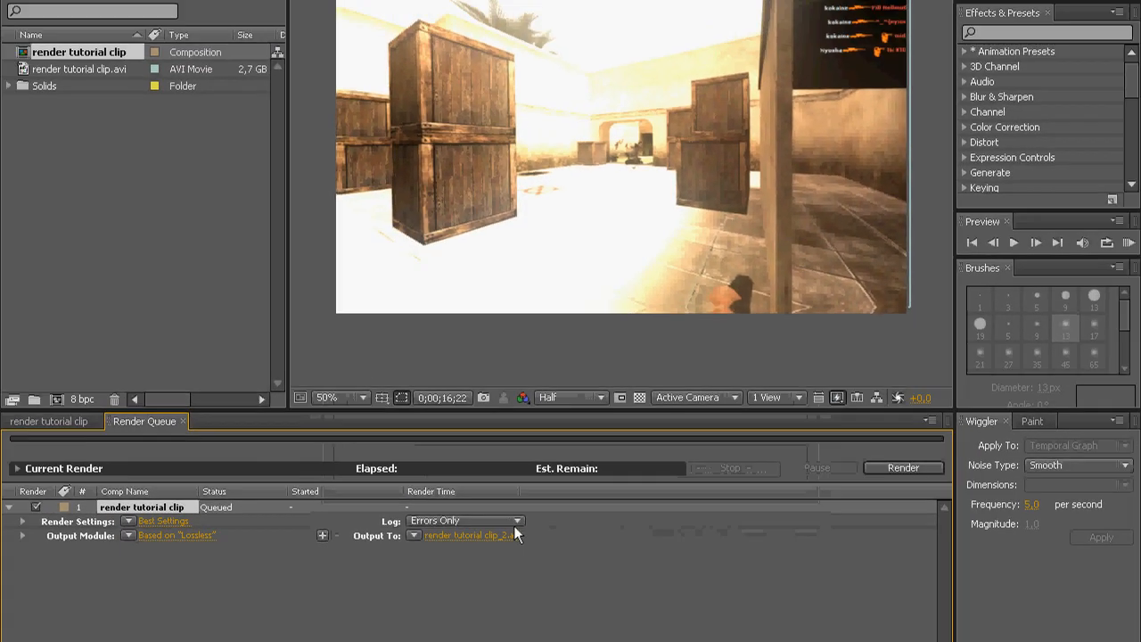
pyautogui.click(471, 535)
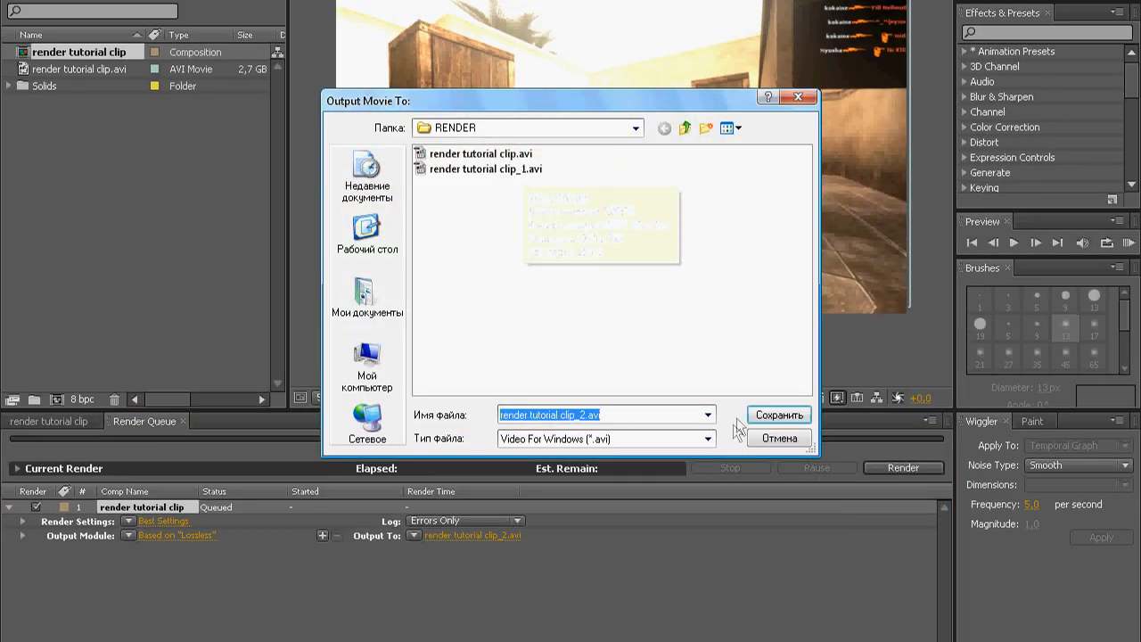
pyautogui.click(777, 413)
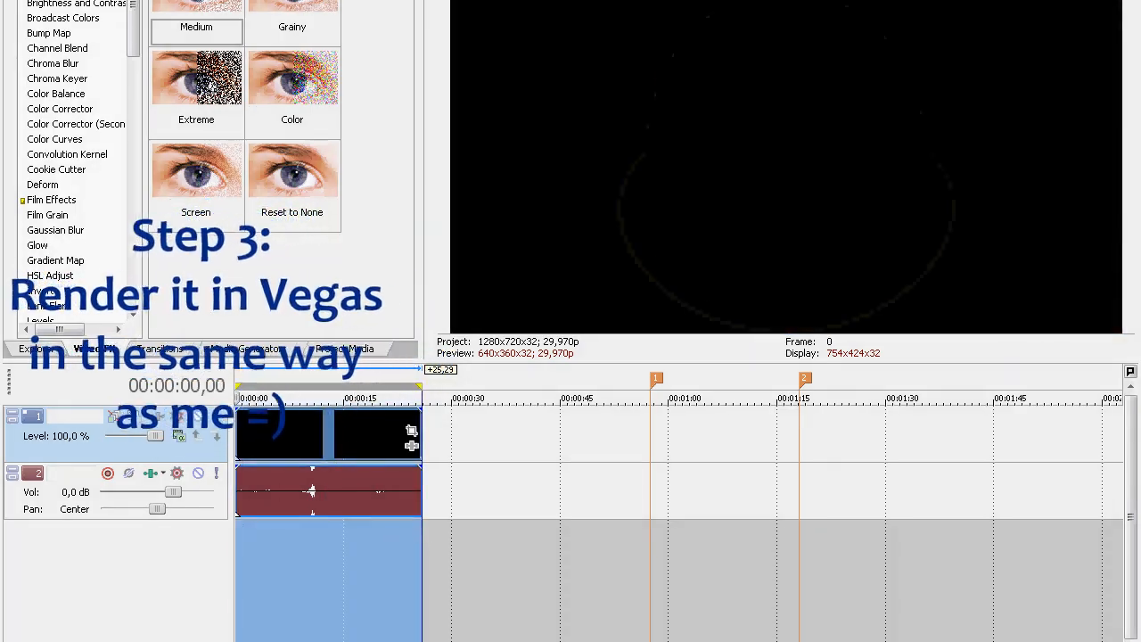
# Start a custom render template with Xvid MPEG-4 Codec as video format and bring up its Configure settings
pyautogui.click(871, 139)
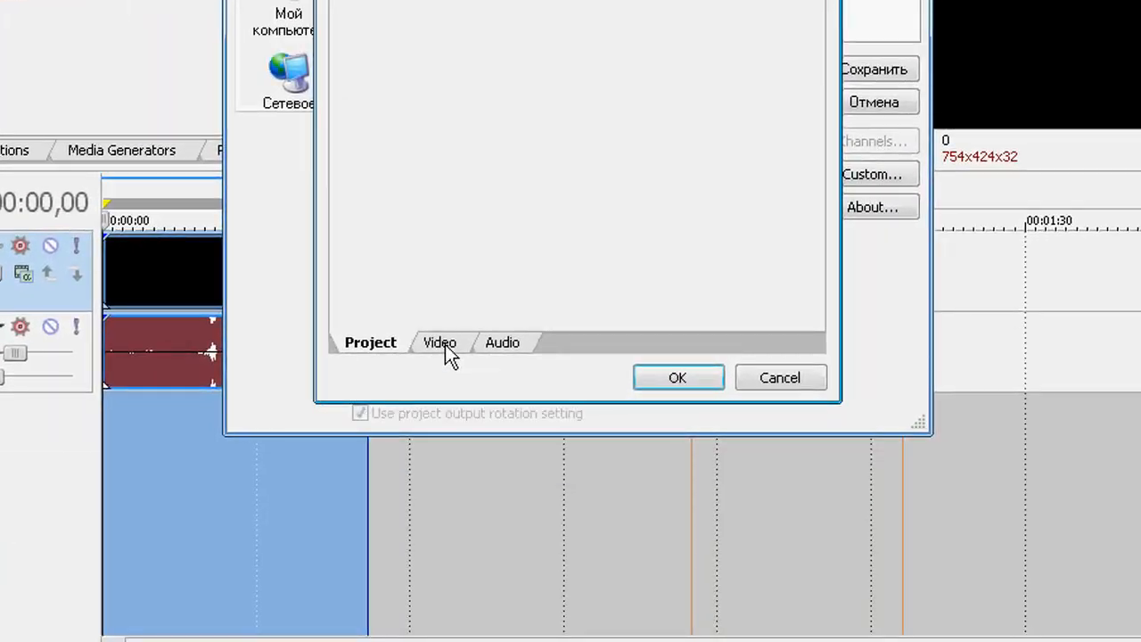
pyautogui.click(872, 174)
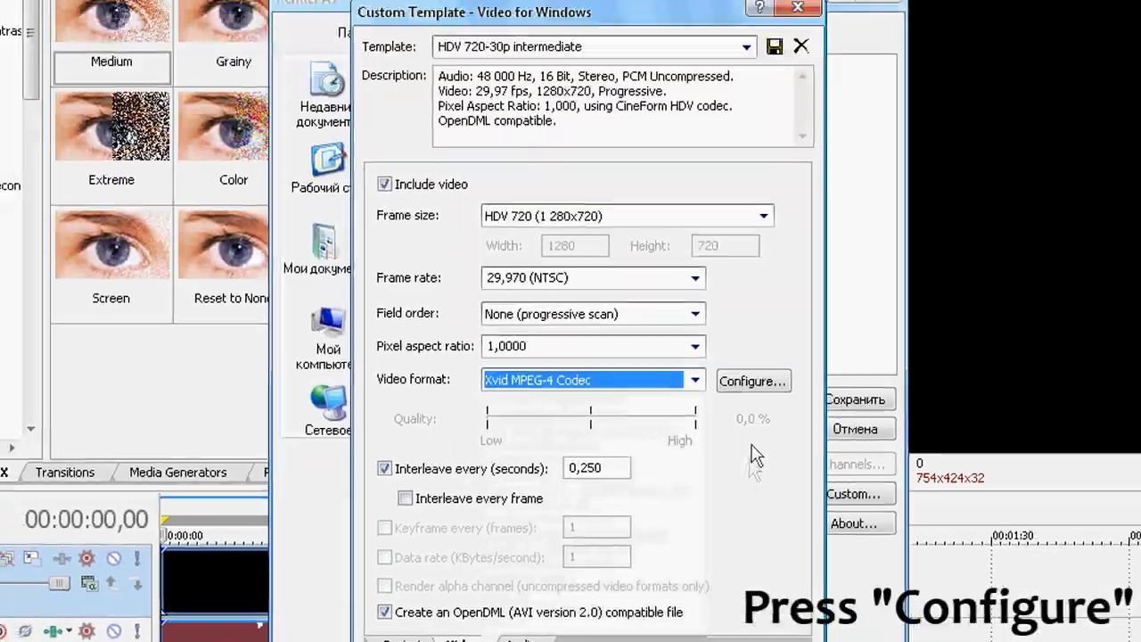
pyautogui.click(753, 382)
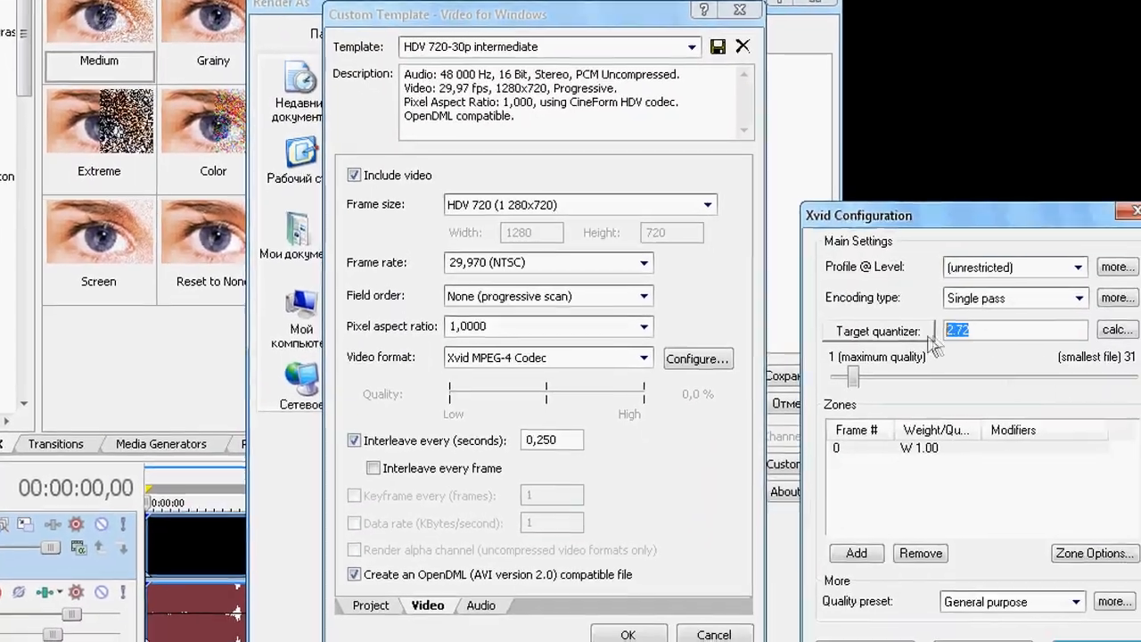